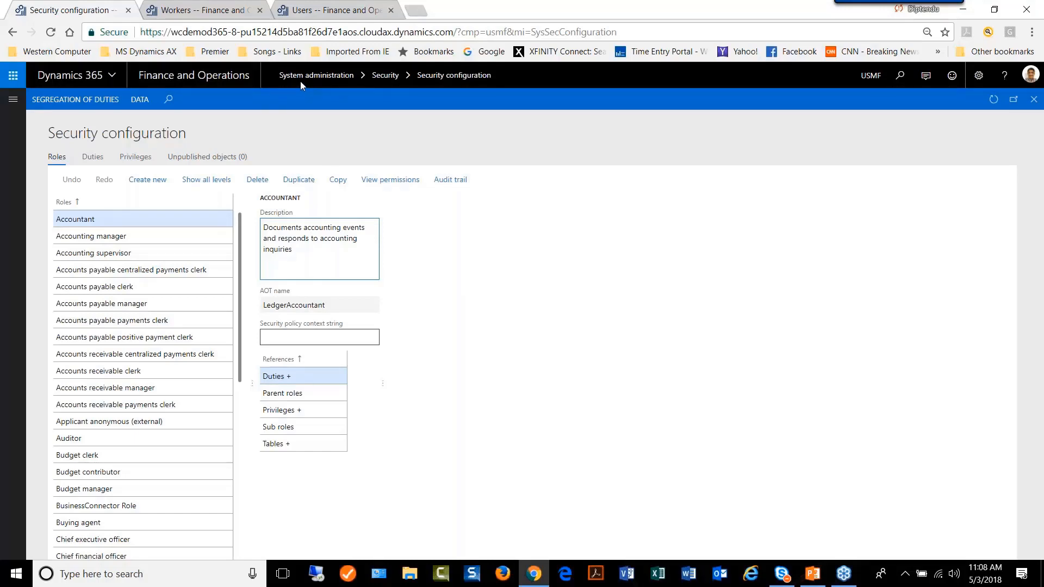
mouse_move(470, 92)
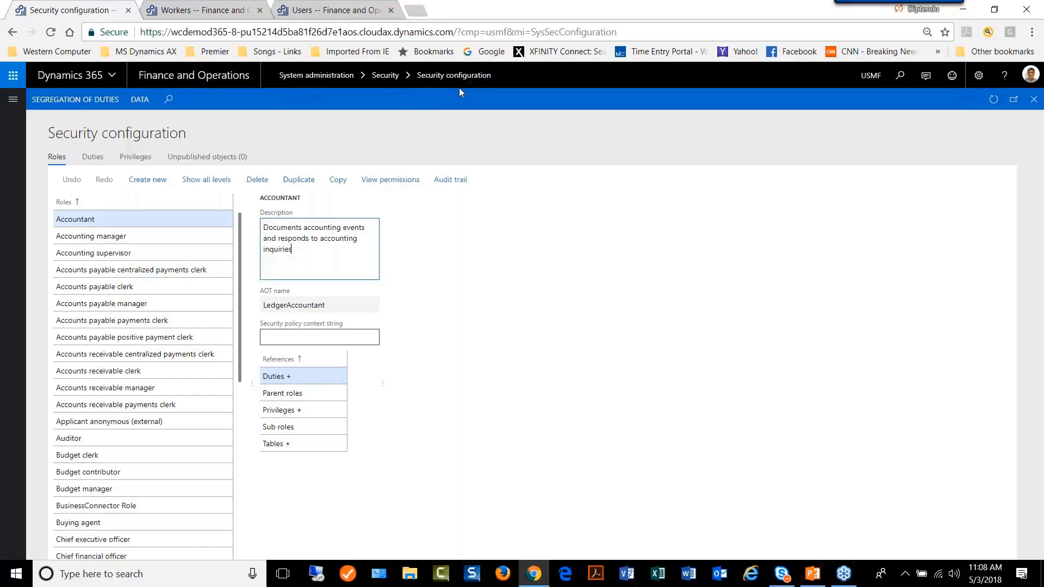
mouse_move(537, 144)
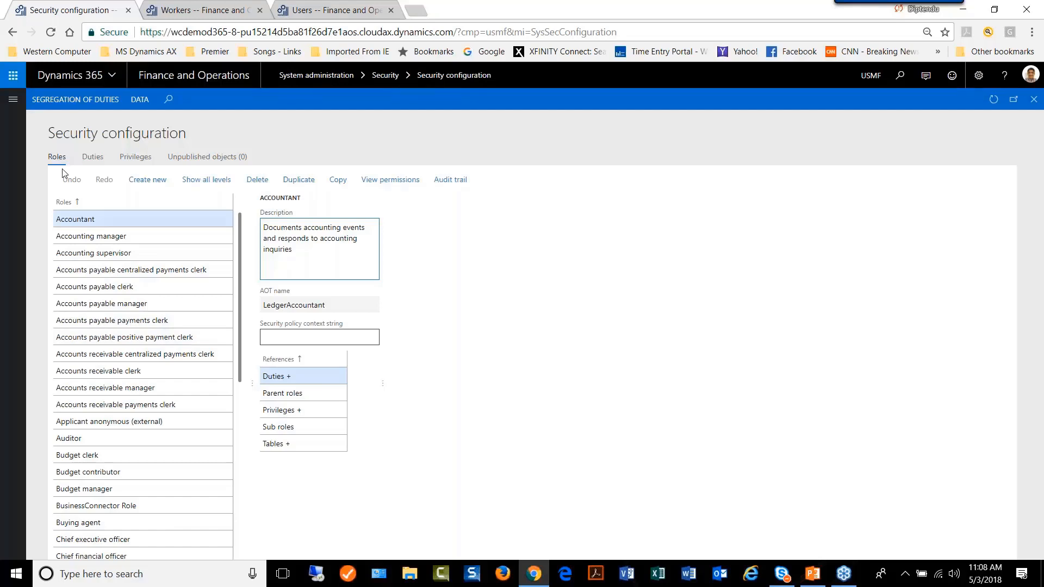
Step: Select an entry on the Security configuration page and scroll through its list
click(319, 249)
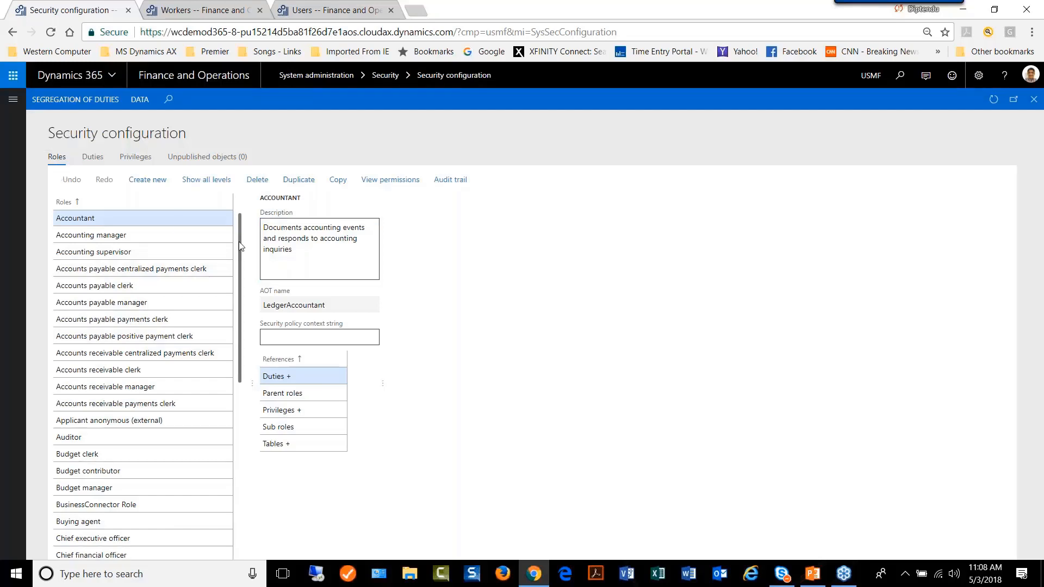
scroll(down, 3)
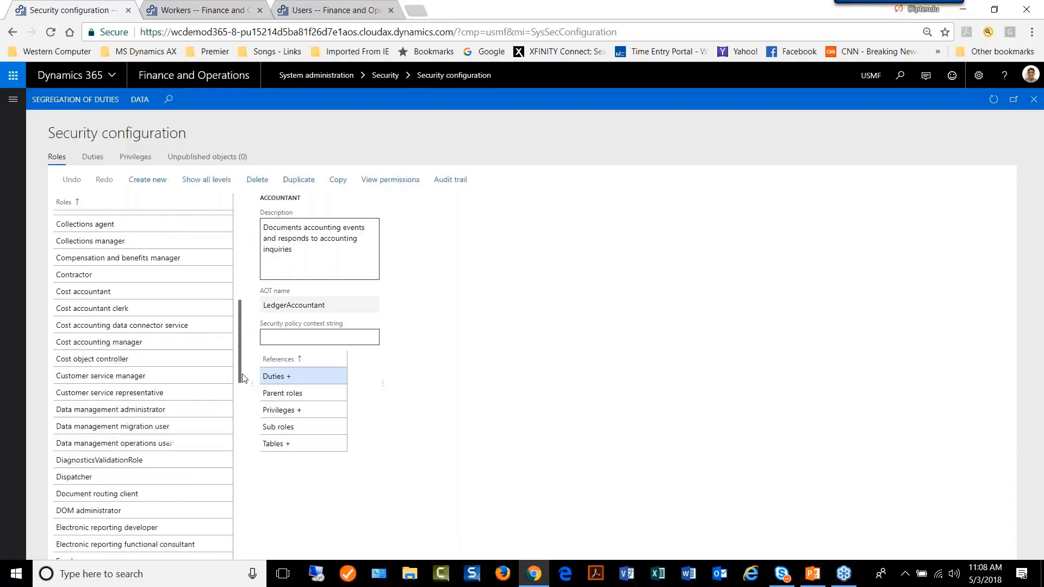
scroll(down, 3)
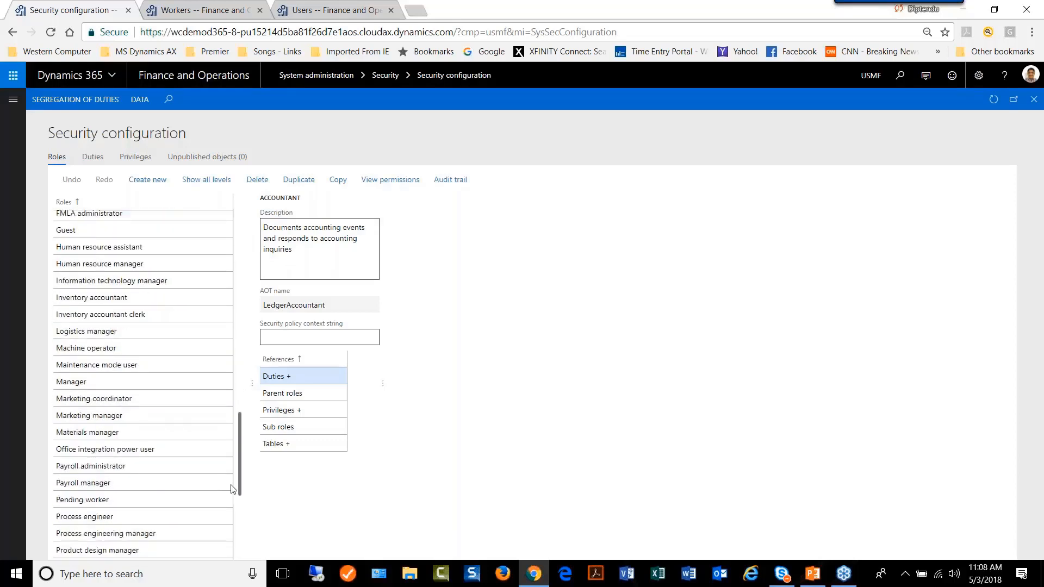
scroll(down, 3)
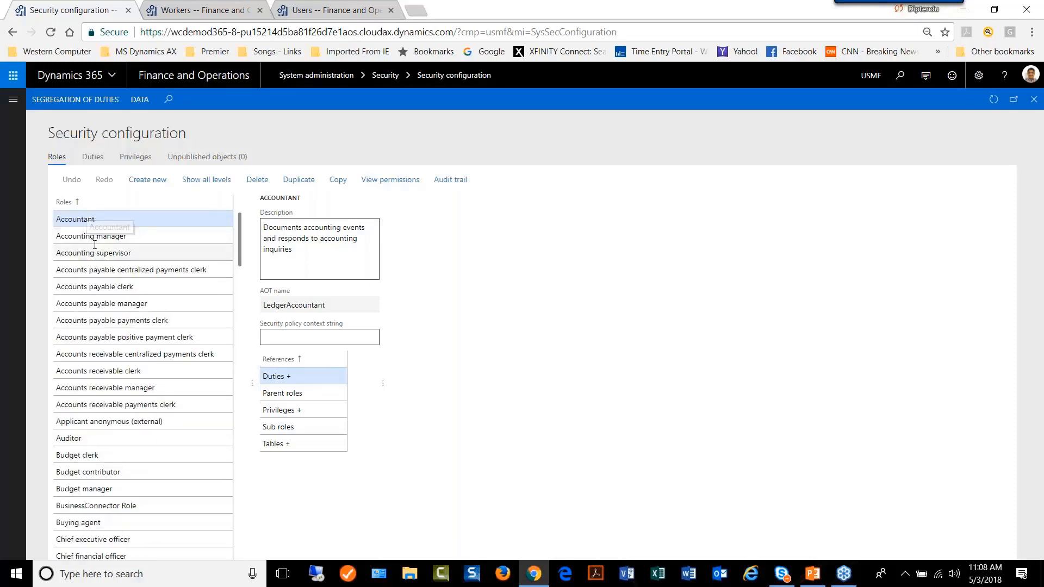
mouse_move(92, 157)
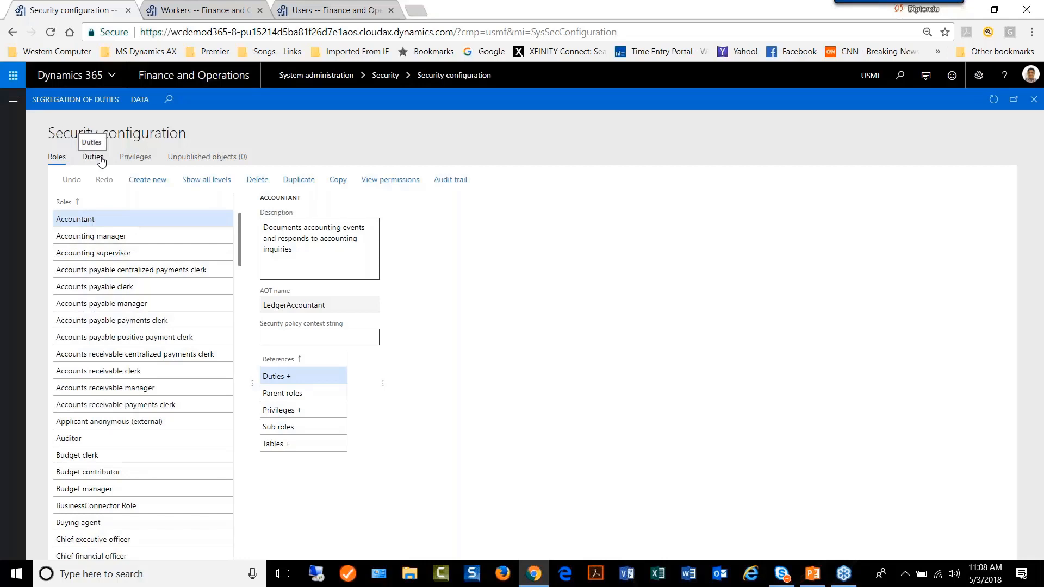
Step: Switch to the Duties list and scroll down to a budget-plan forecasting duty's AOT name and references
click(92, 157)
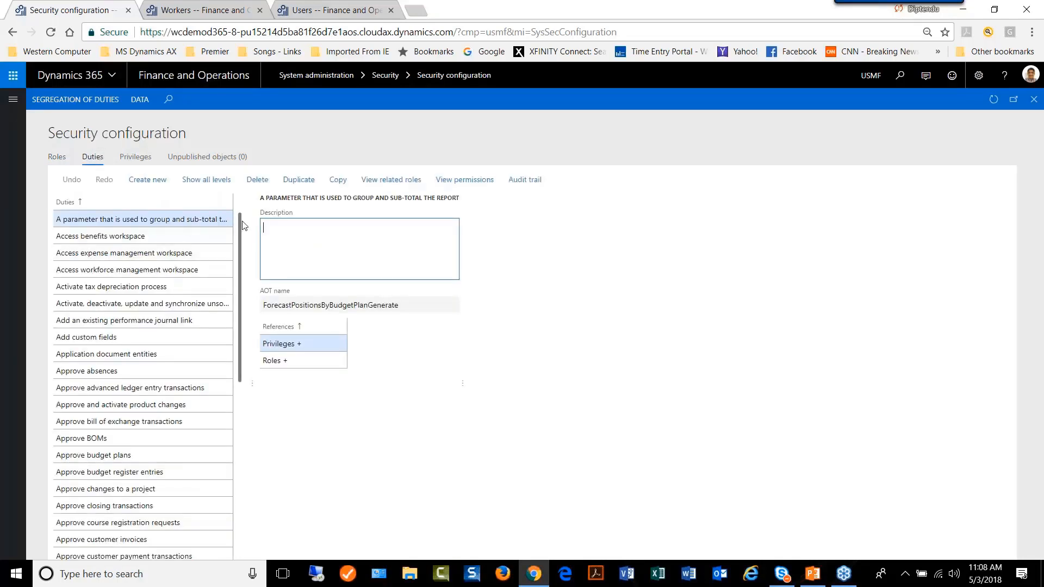
scroll(down, 3)
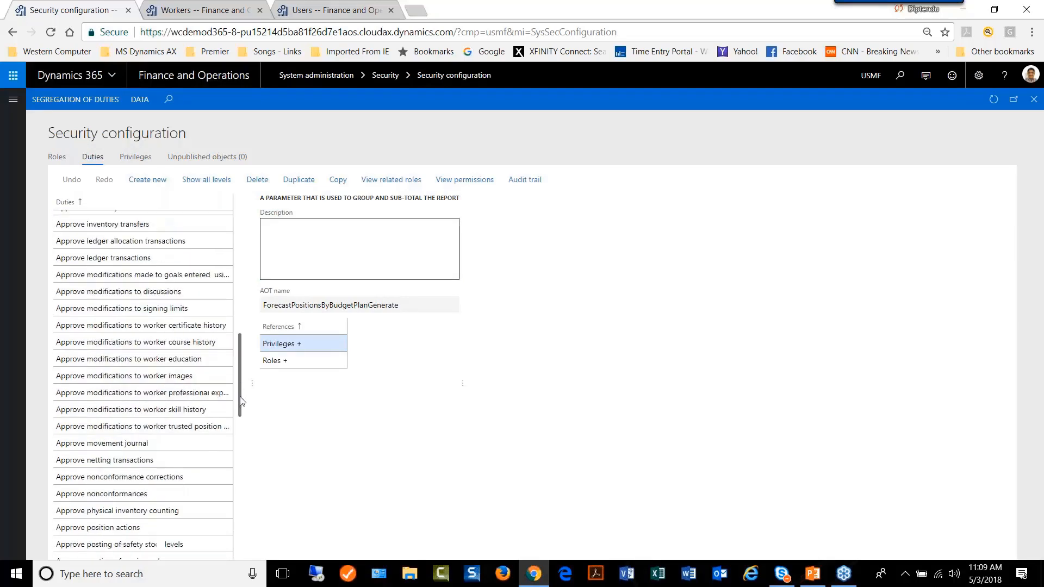
scroll(down, 3)
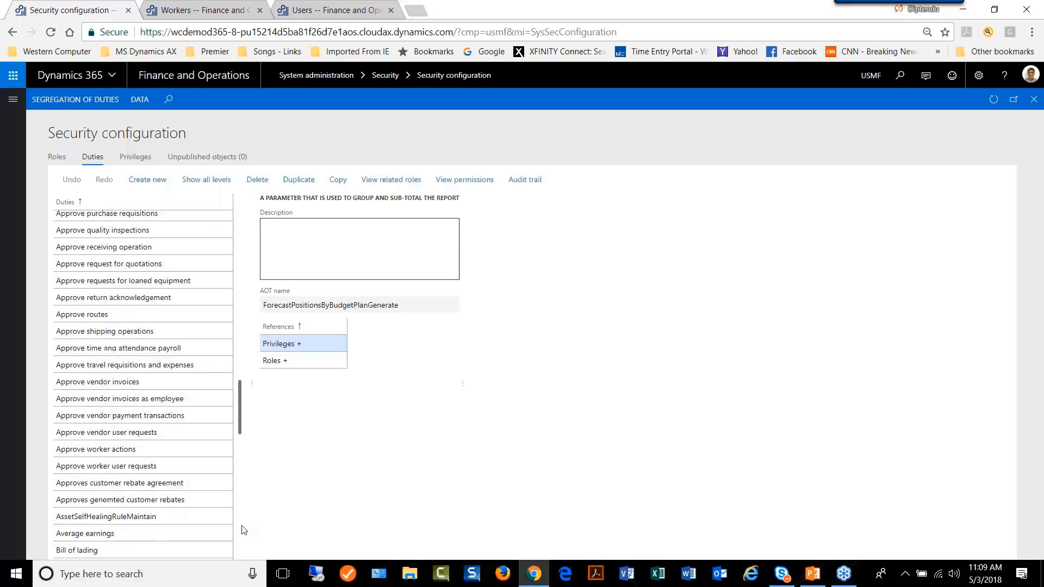
scroll(down, 3)
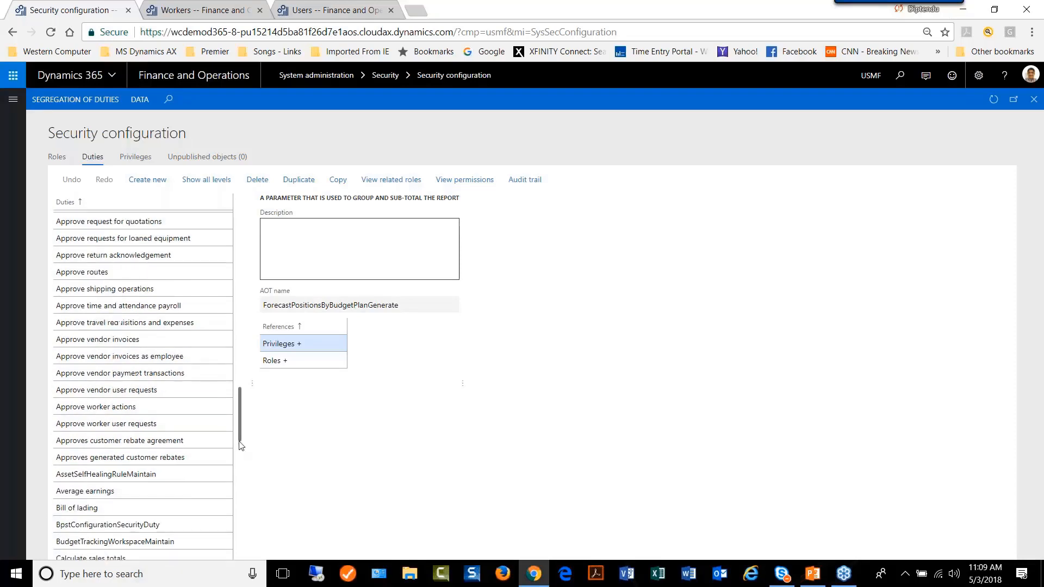
scroll(down, 3)
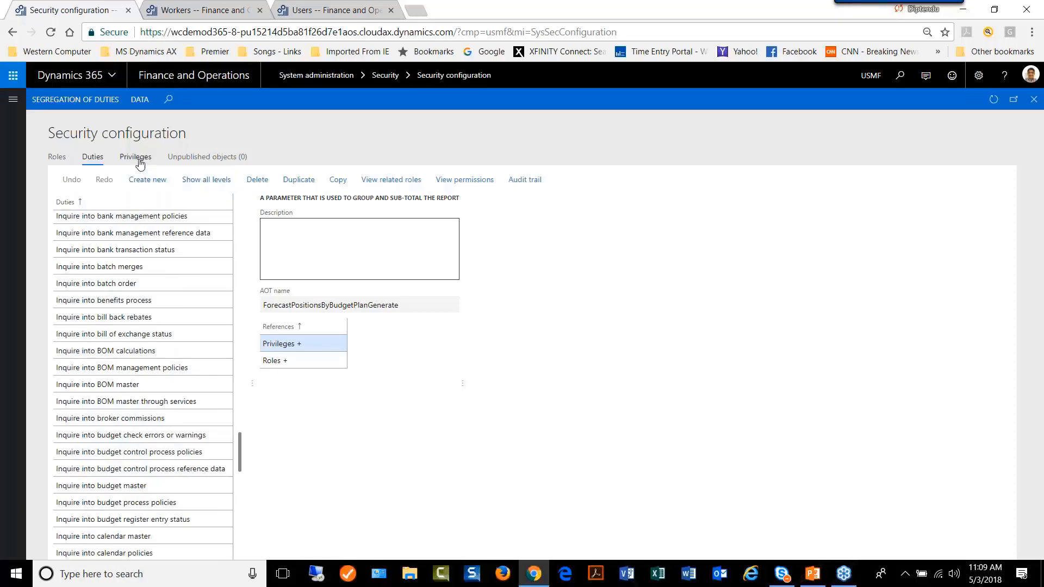
Step: Switch to the Privileges list and scroll to a privilege's AOT name and reference categories
click(134, 157)
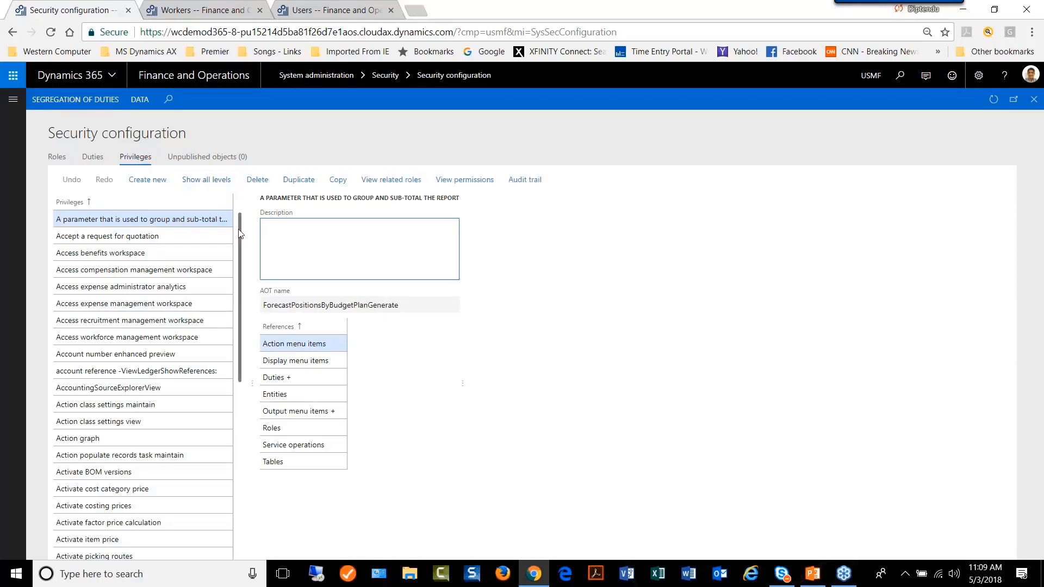
scroll(down, 3)
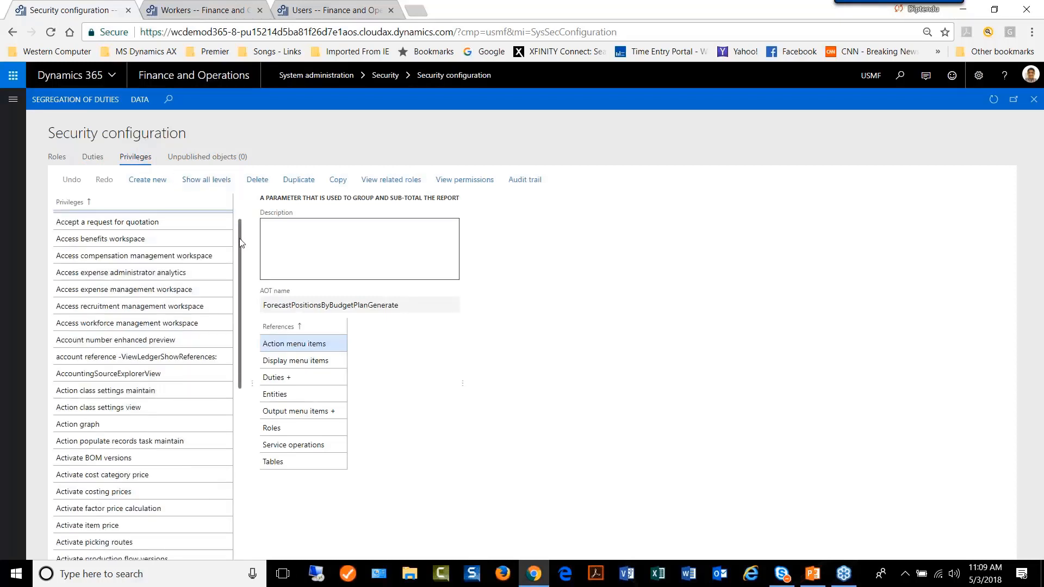
scroll(down, 3)
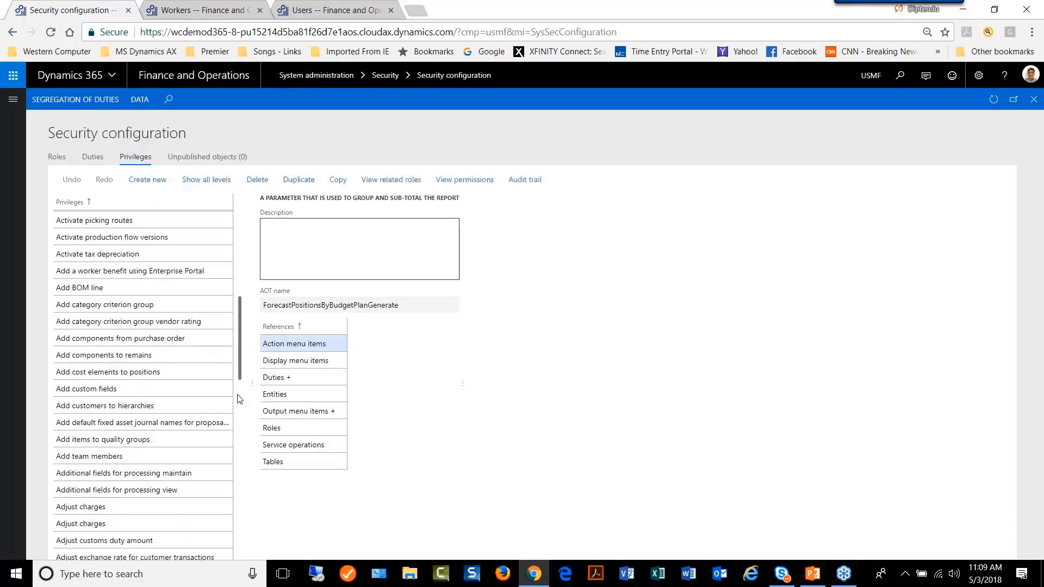
scroll(down, 3)
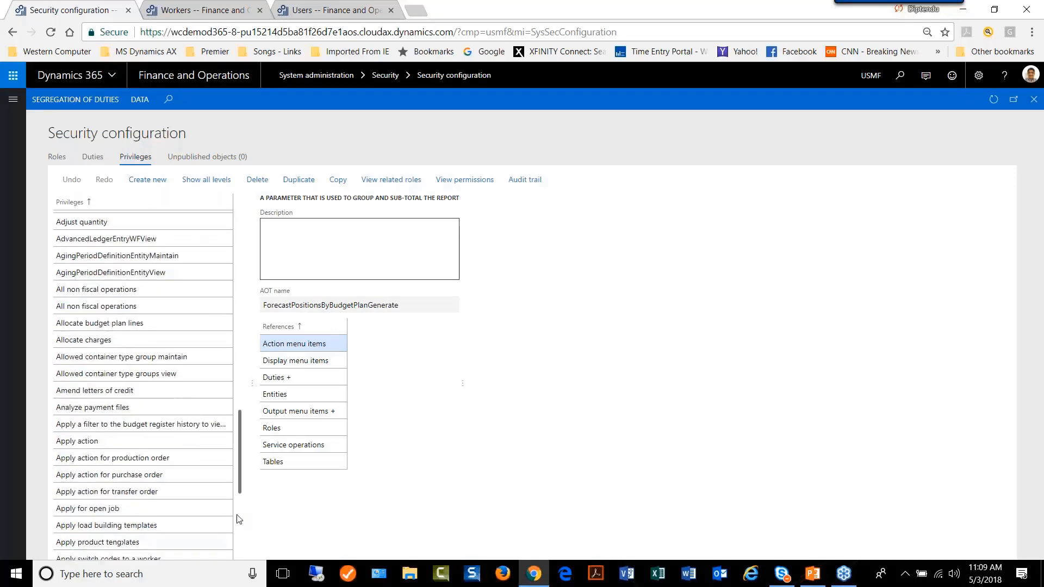
scroll(down, 3)
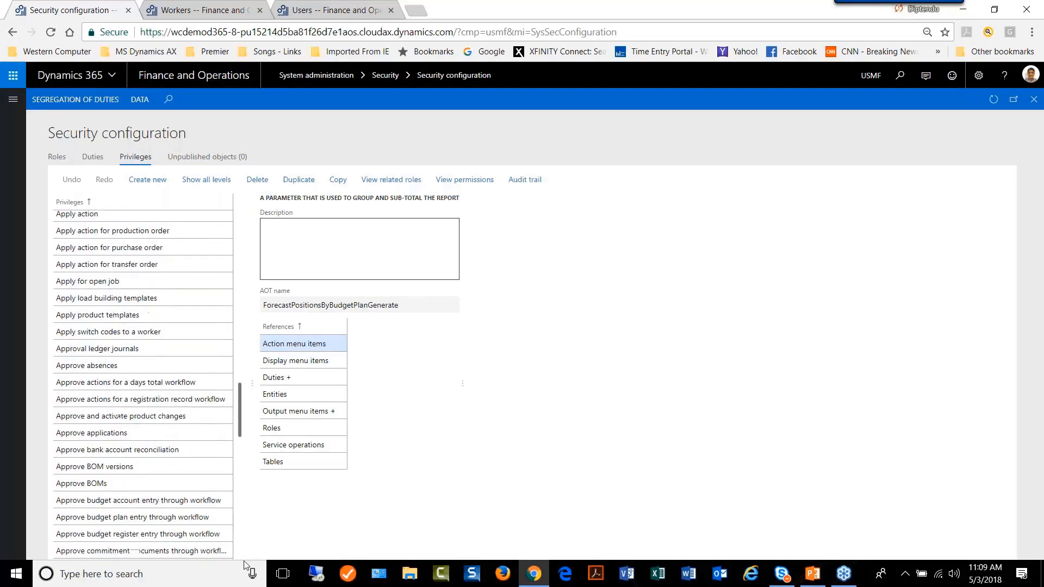
scroll(down, 3)
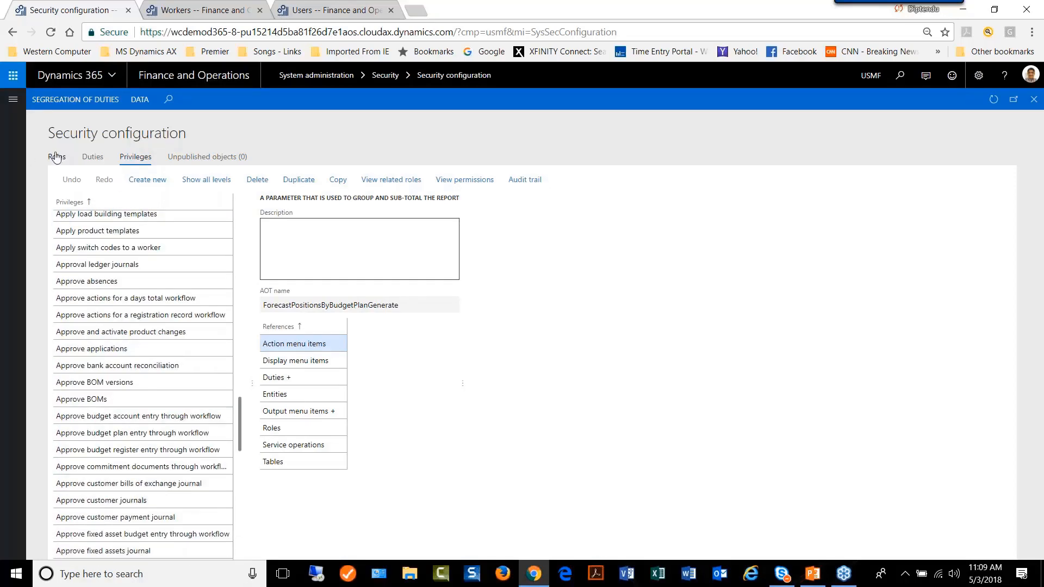
Step: Return to Roles and expand the Accountant role's referenced Duties, scrolling through them
click(57, 157)
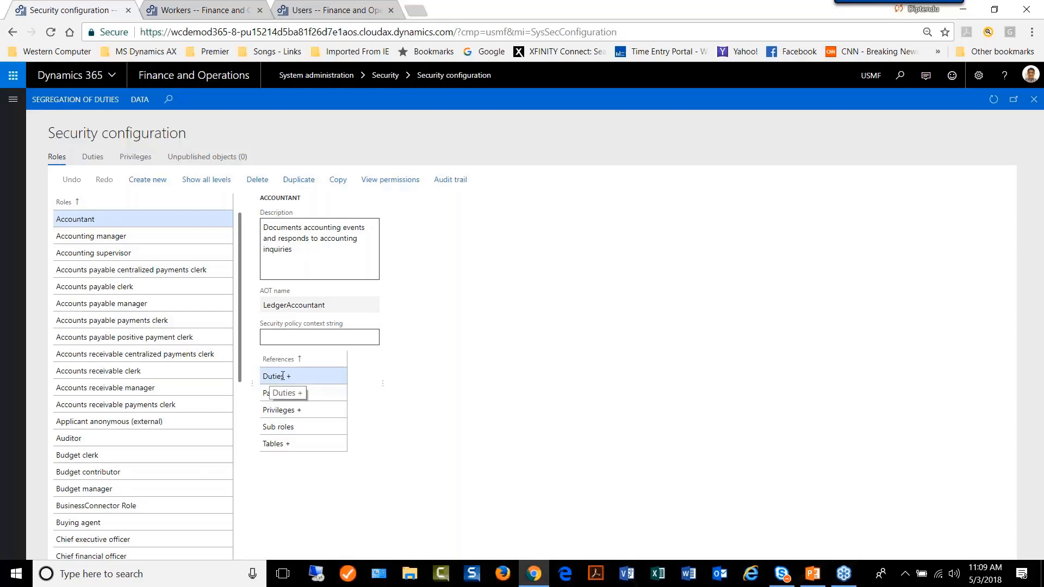
click(276, 376)
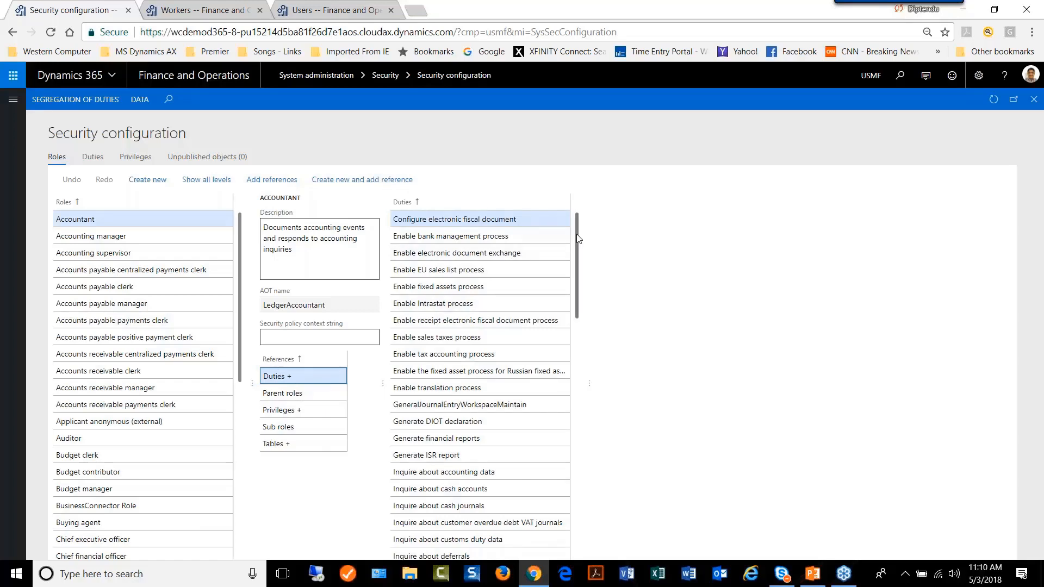
scroll(down, 3)
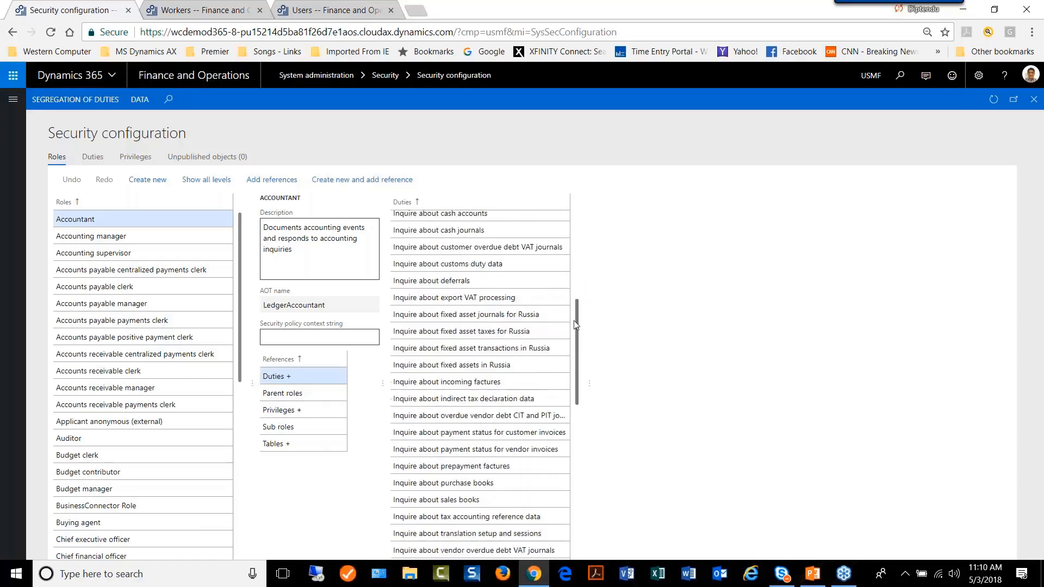
scroll(down, 3)
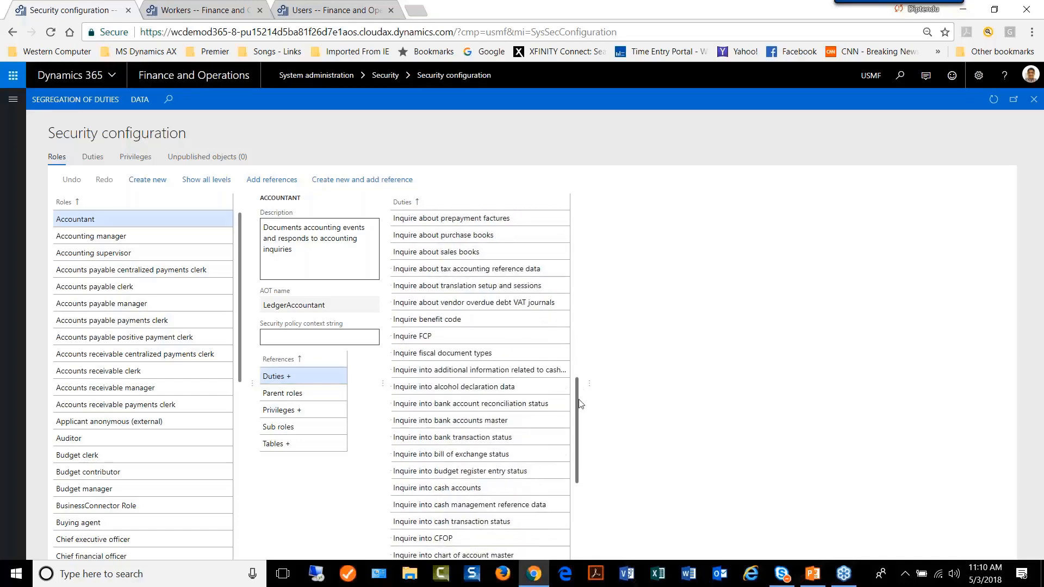
scroll(down, 3)
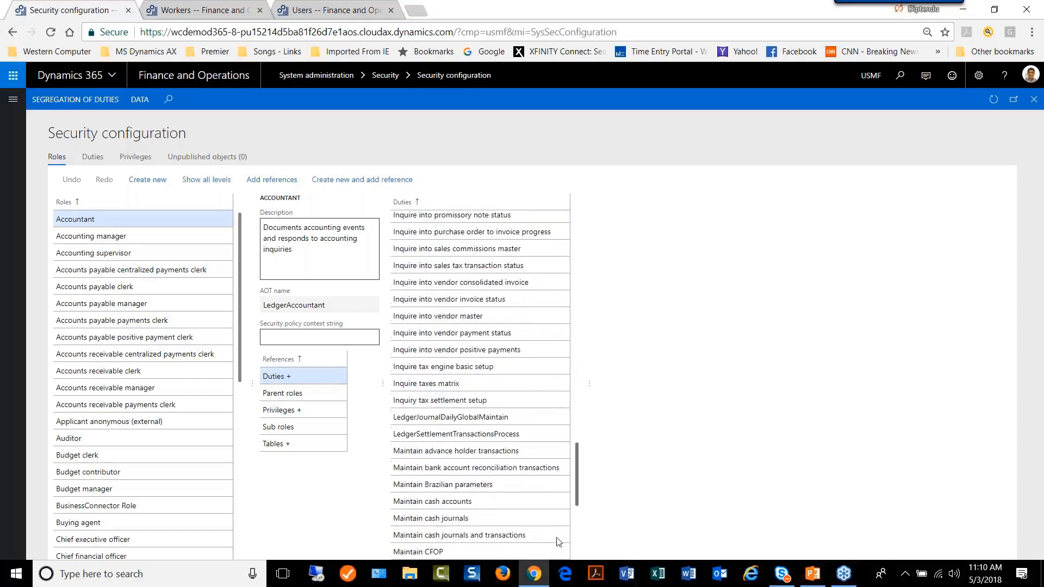
scroll(down, 3)
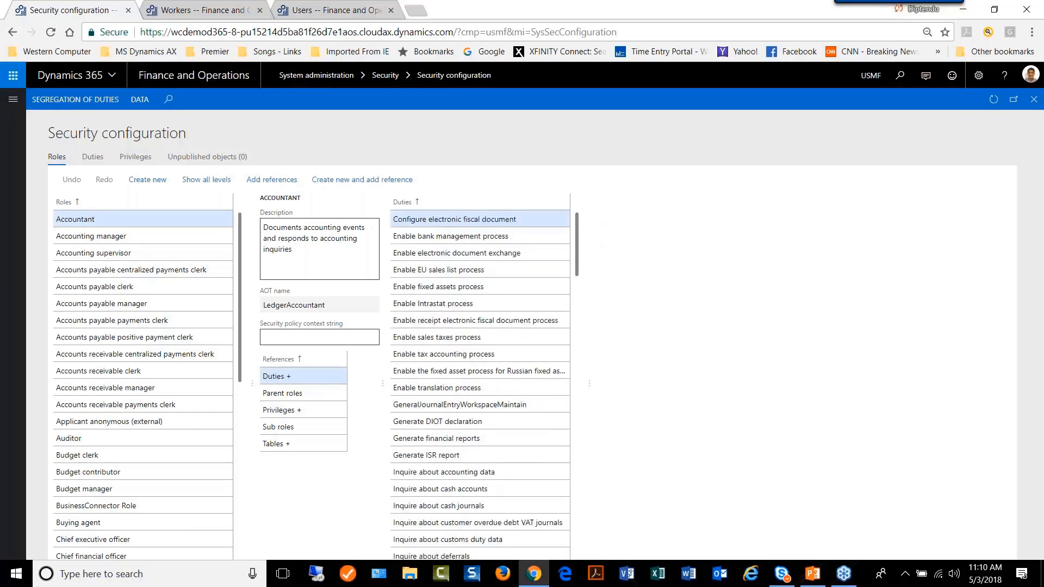
mouse_move(437, 287)
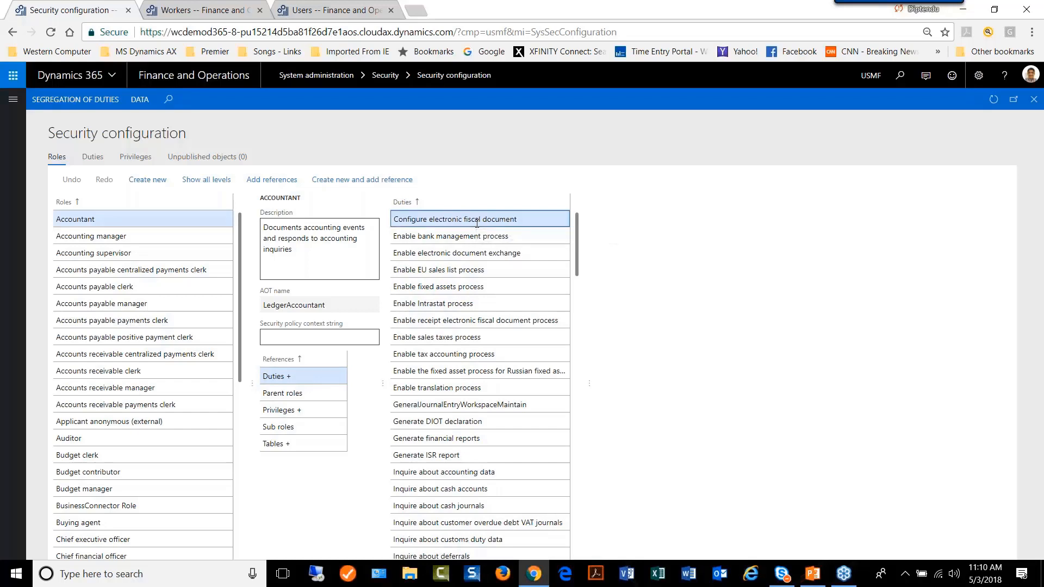
Step: List Configure electronic fiscal document's privileges, then open the Enable bank management process duty
click(454, 220)
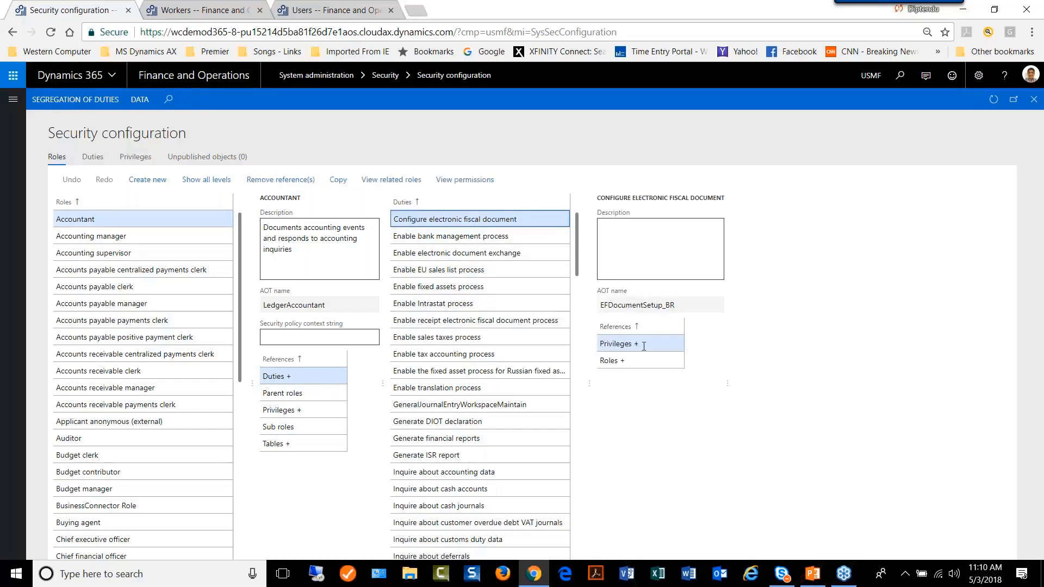
click(625, 343)
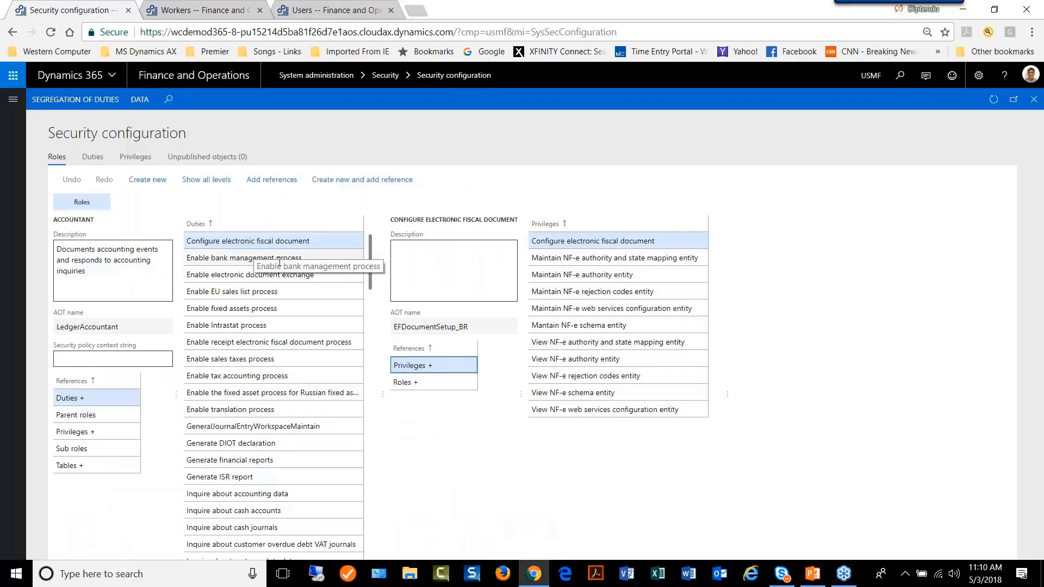
mouse_move(599, 219)
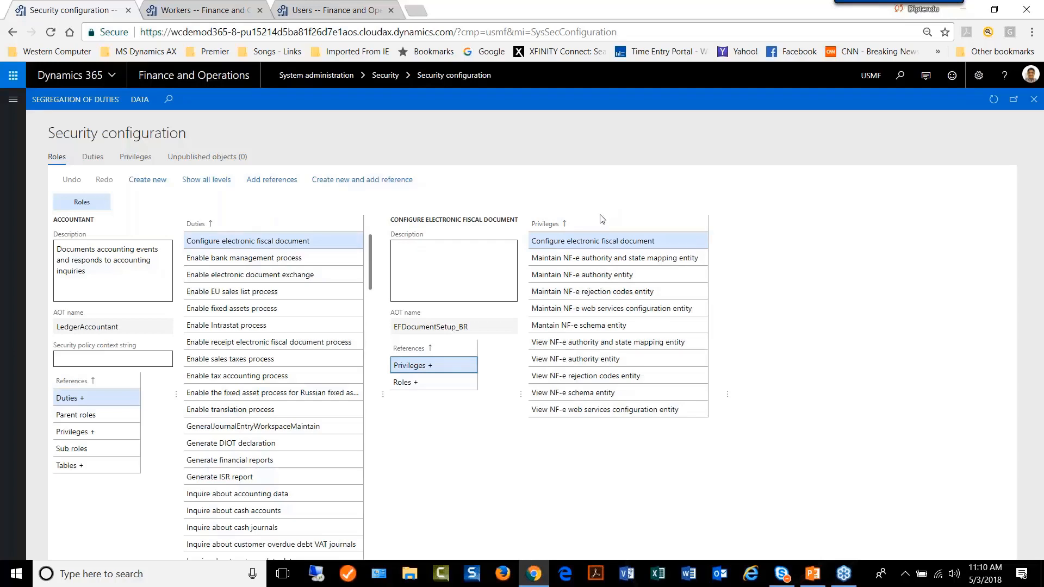
click(243, 258)
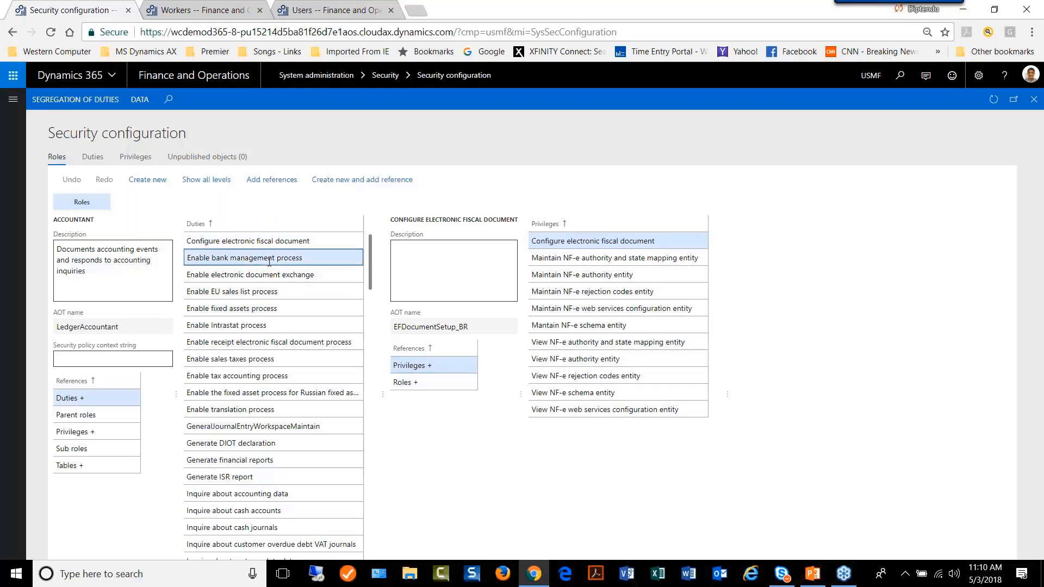
click(246, 258)
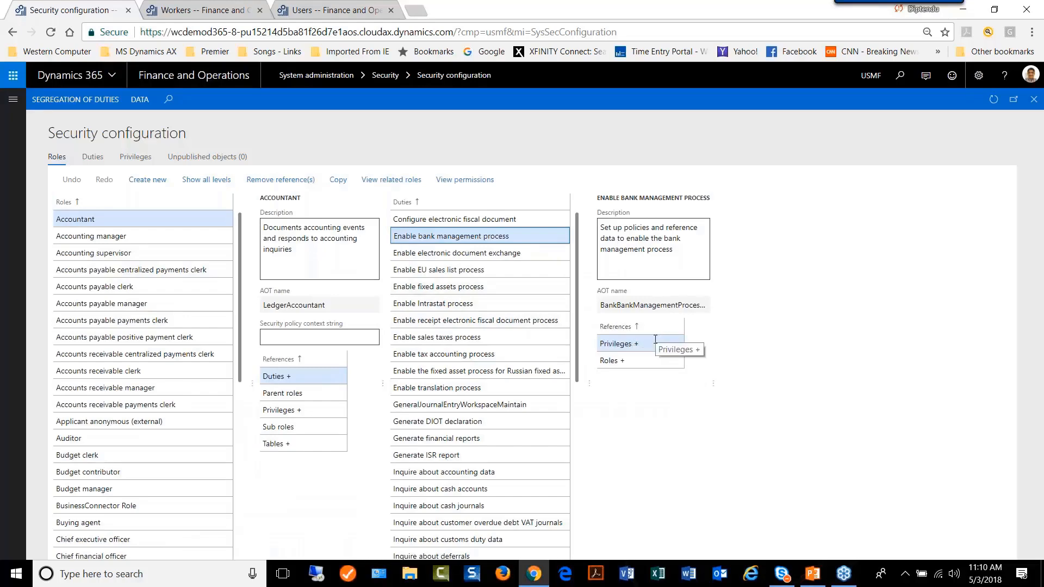
Step: Expand the Enable bank management process duty's privileges, including bank reconciliation and statement privileges
click(619, 344)
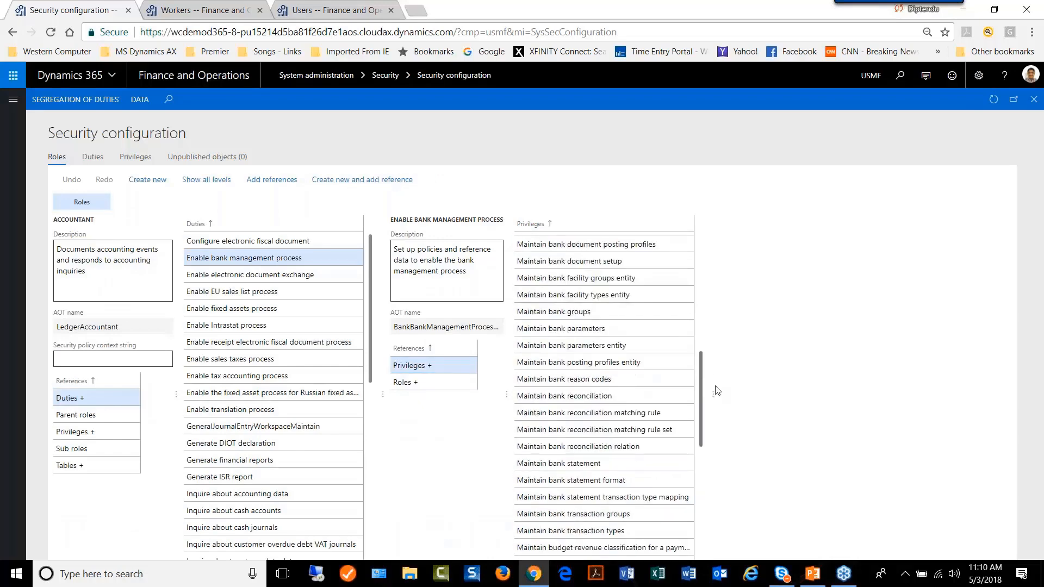
scroll(down, 3)
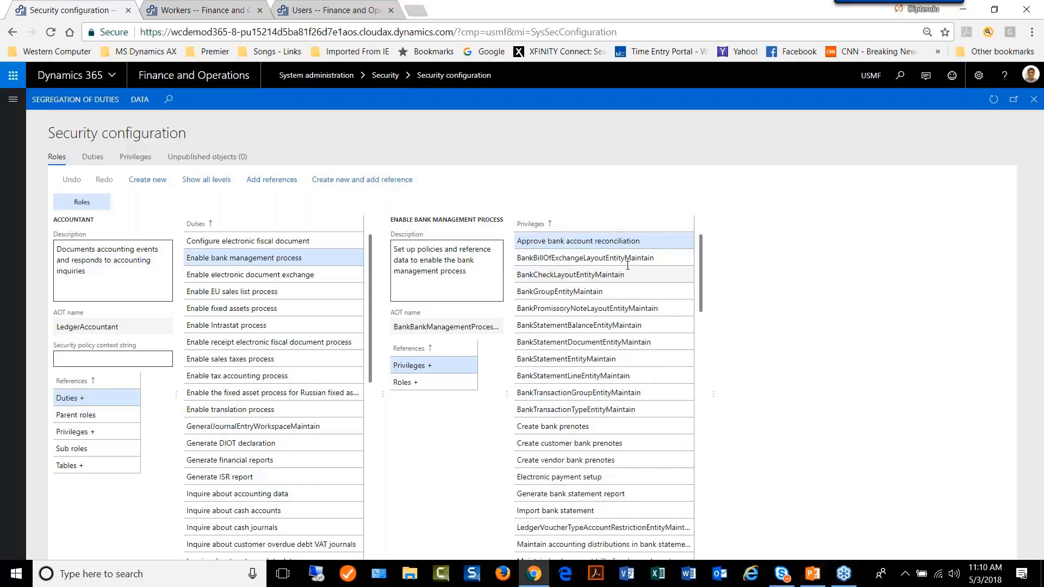
mouse_move(578, 241)
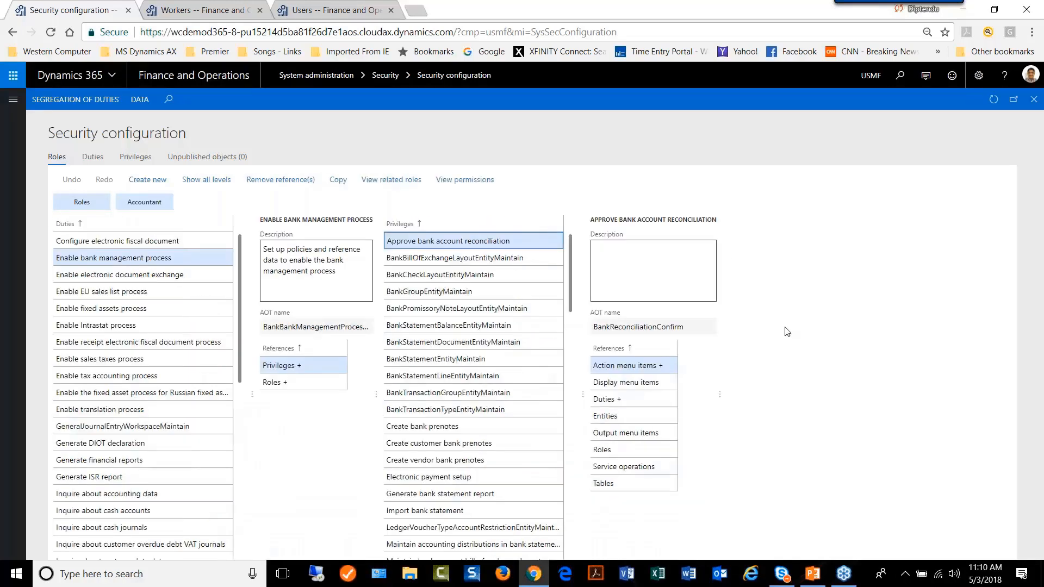
mouse_move(778, 368)
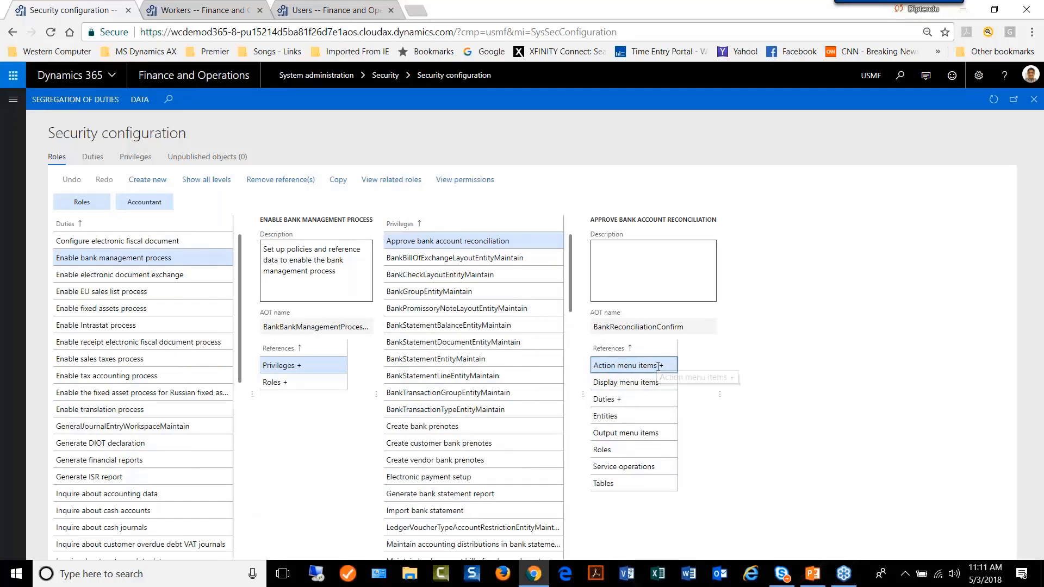
Step: Expand Approve bank account reconciliation's action menu items to reveal PaymReconConfirmBankReconciliation_RU
click(626, 365)
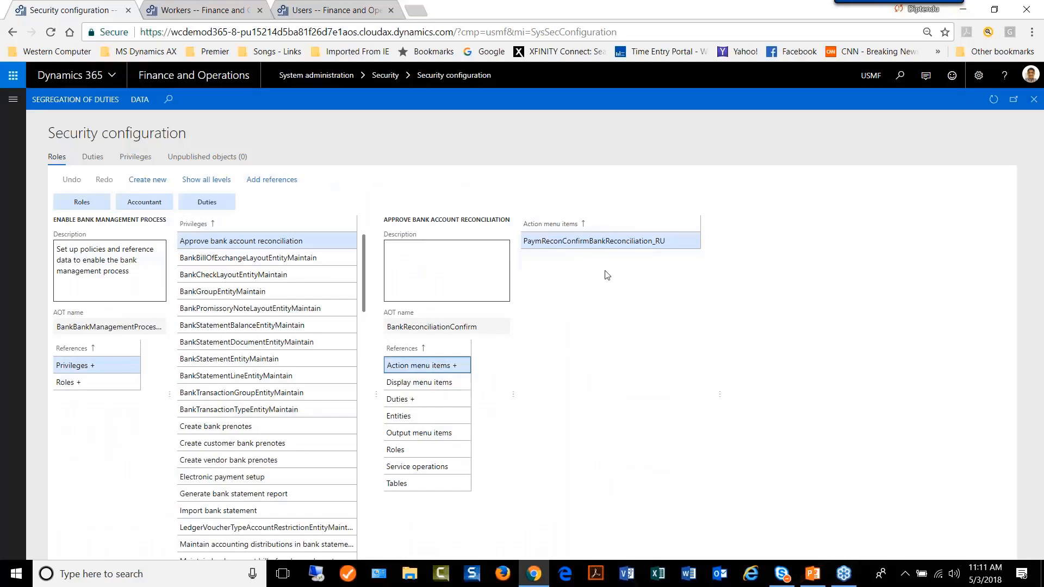
mouse_move(620, 465)
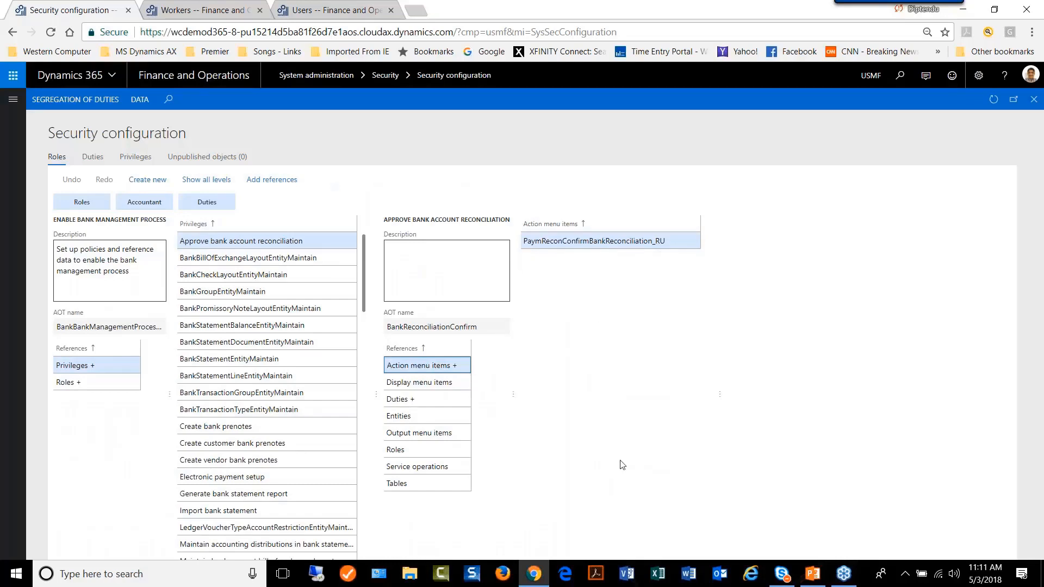
mouse_move(637, 433)
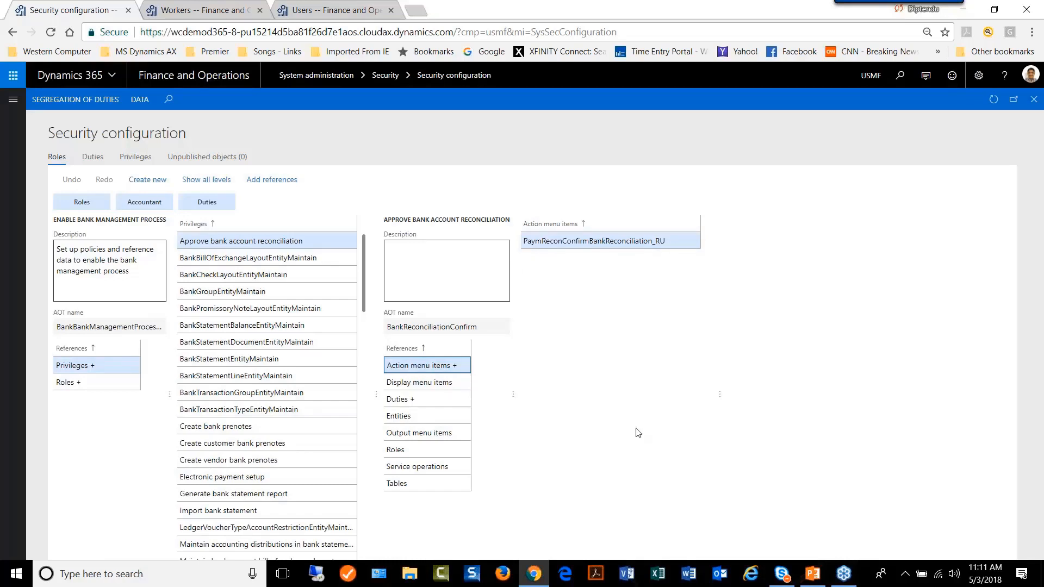